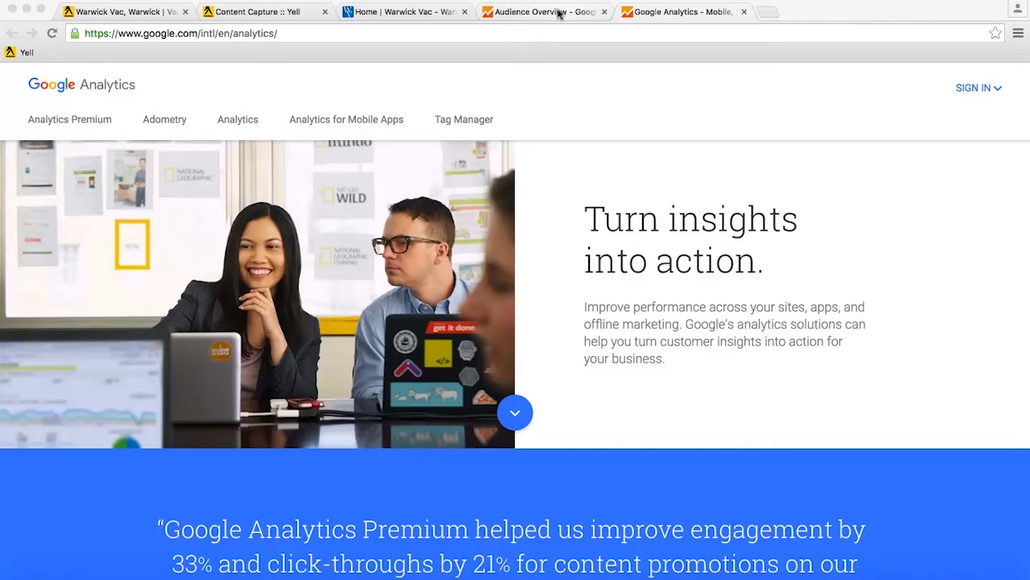
Step: Show the Acquisition All Traffic report by Source/Medium, then return to the Yell listing
click(544, 11)
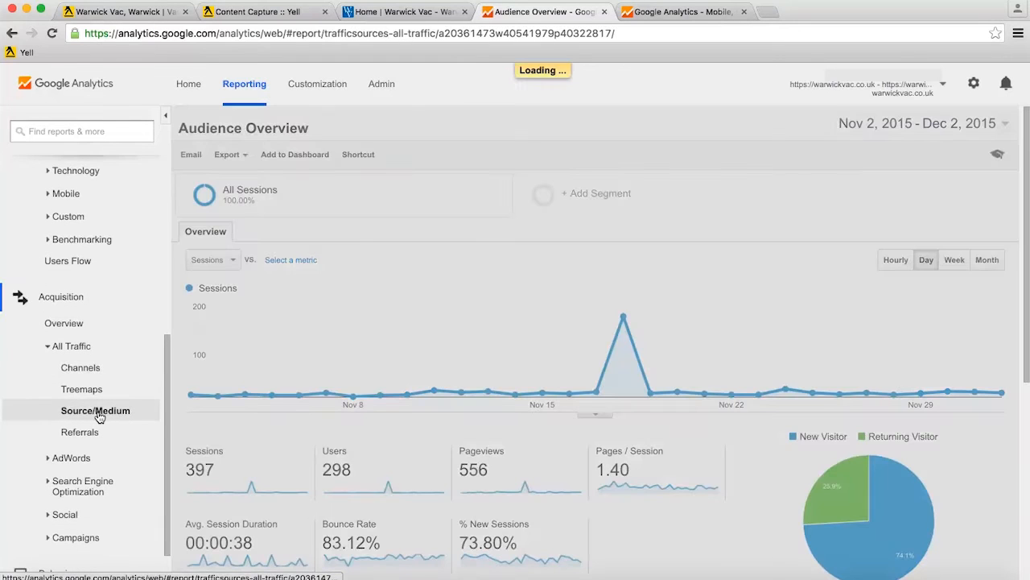
click(95, 411)
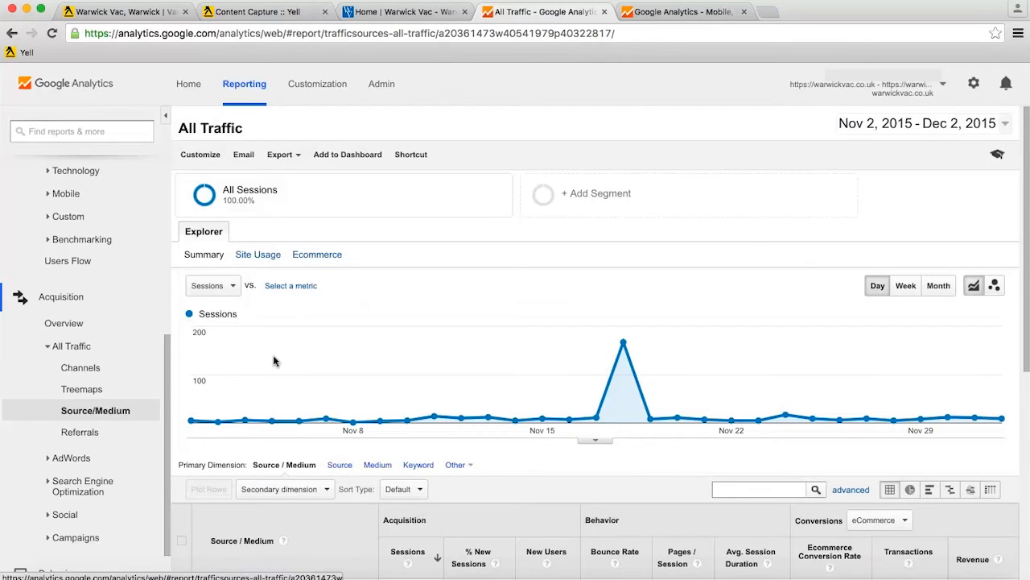
scroll(down, 3)
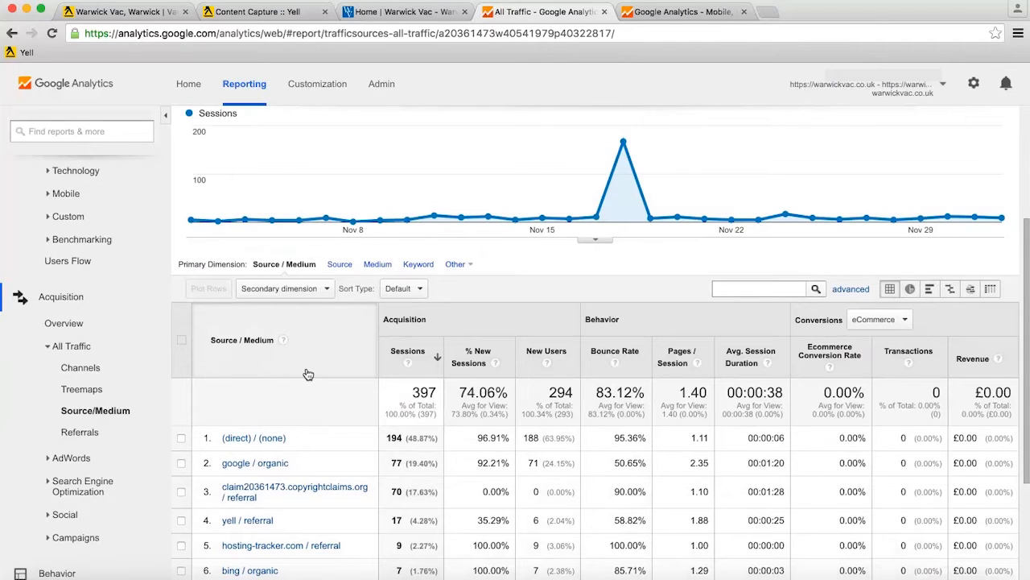
mouse_move(277, 448)
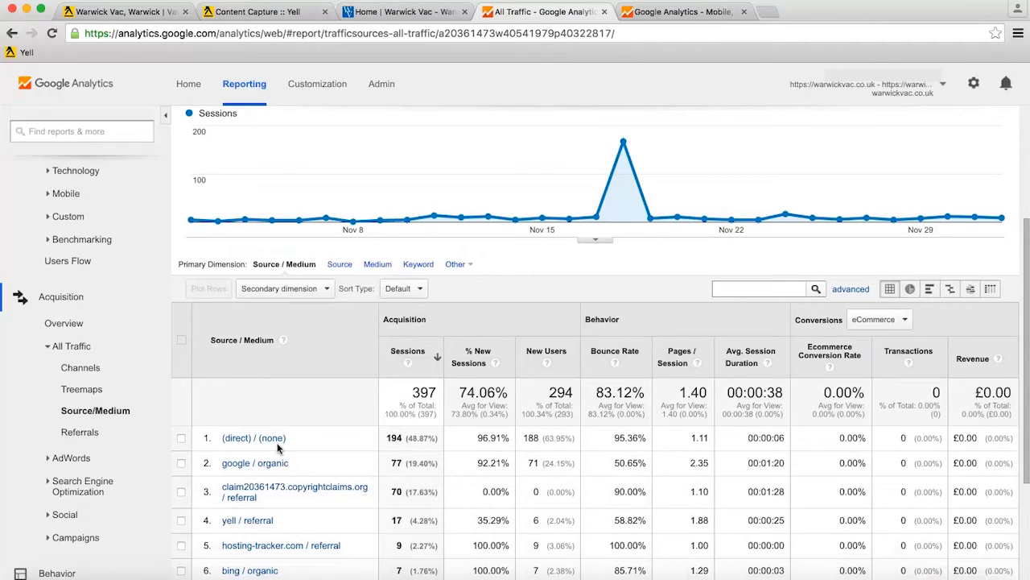
mouse_move(255, 437)
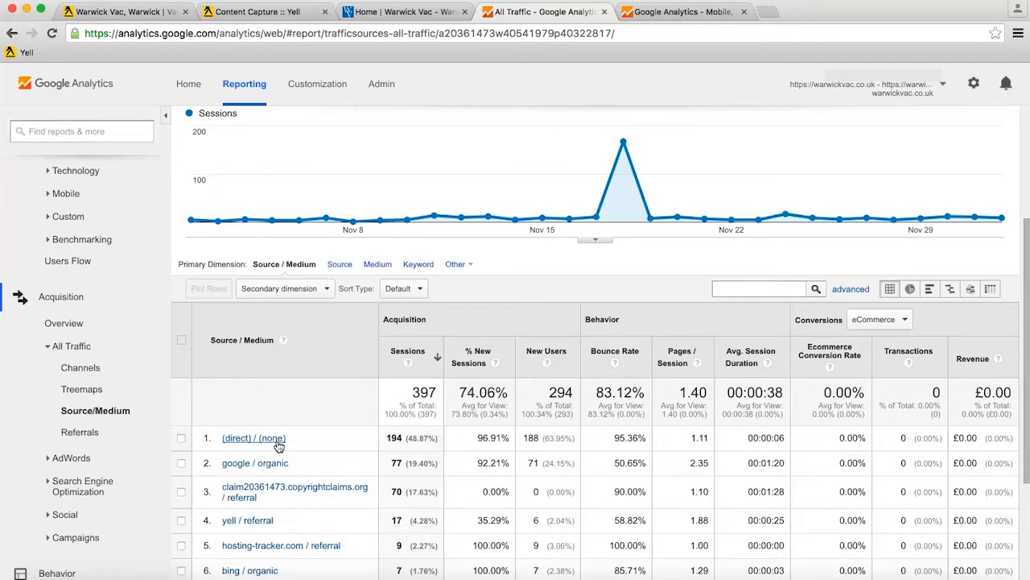
click(116, 11)
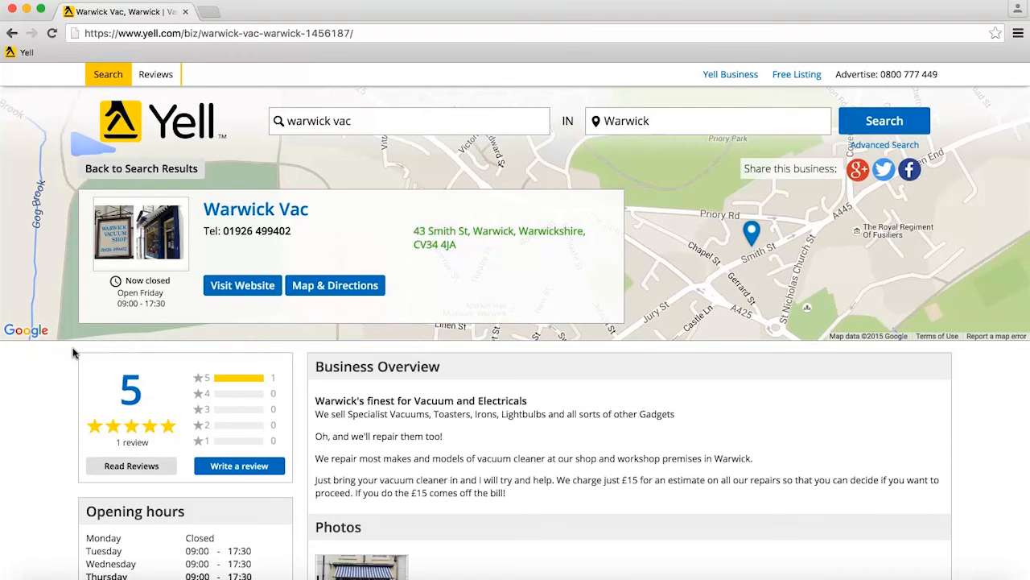
Step: Claim the Warwick Vac listing via 'Is this your business?' and enter the login email and password
scroll(down, 3)
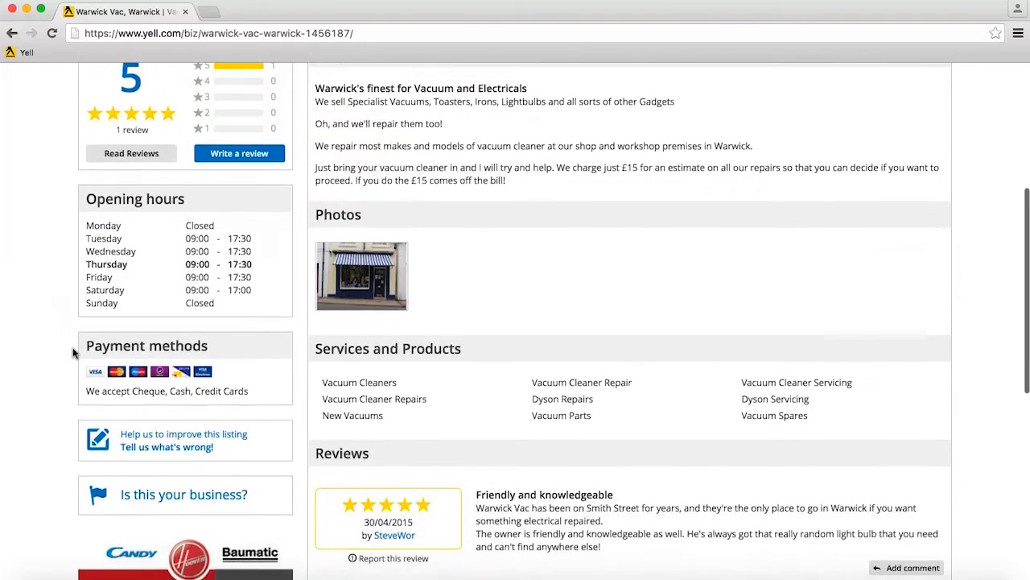
scroll(down, 3)
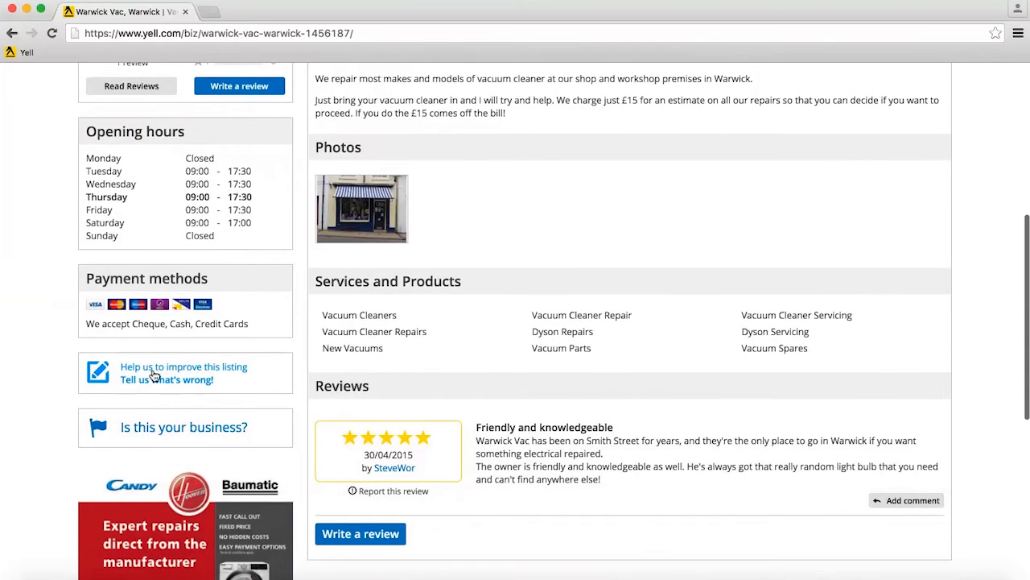
click(183, 427)
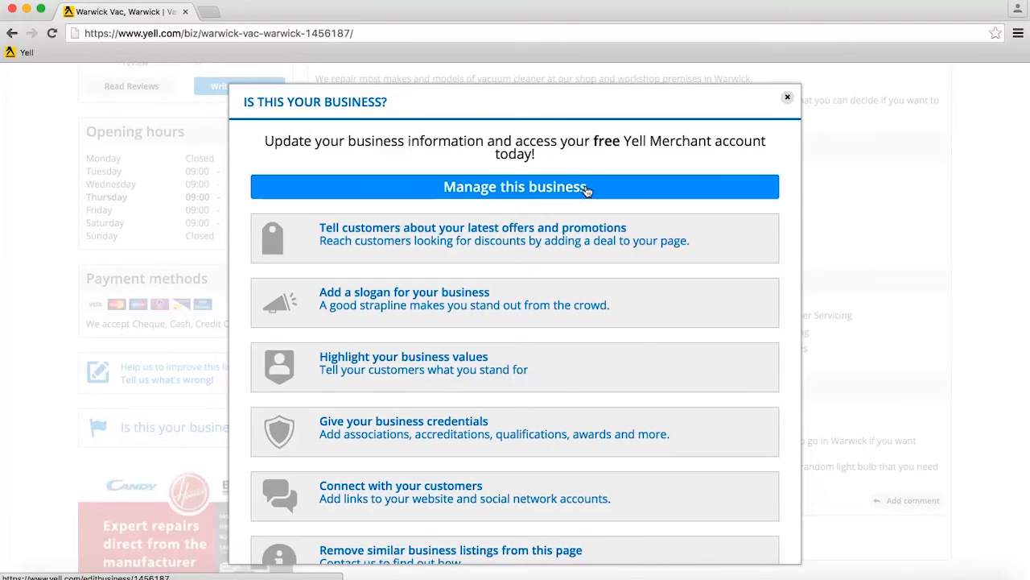
click(516, 187)
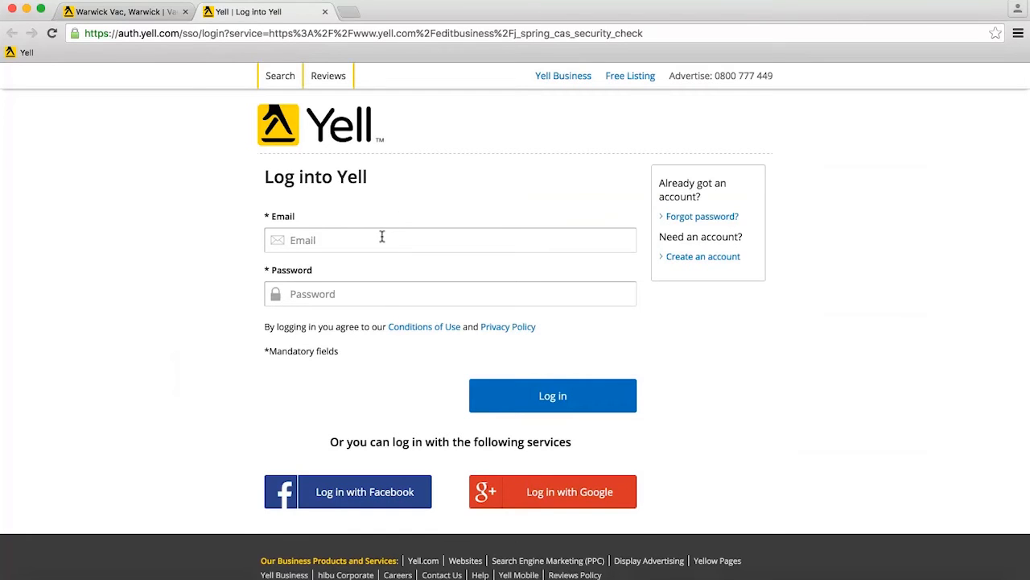
click(451, 240)
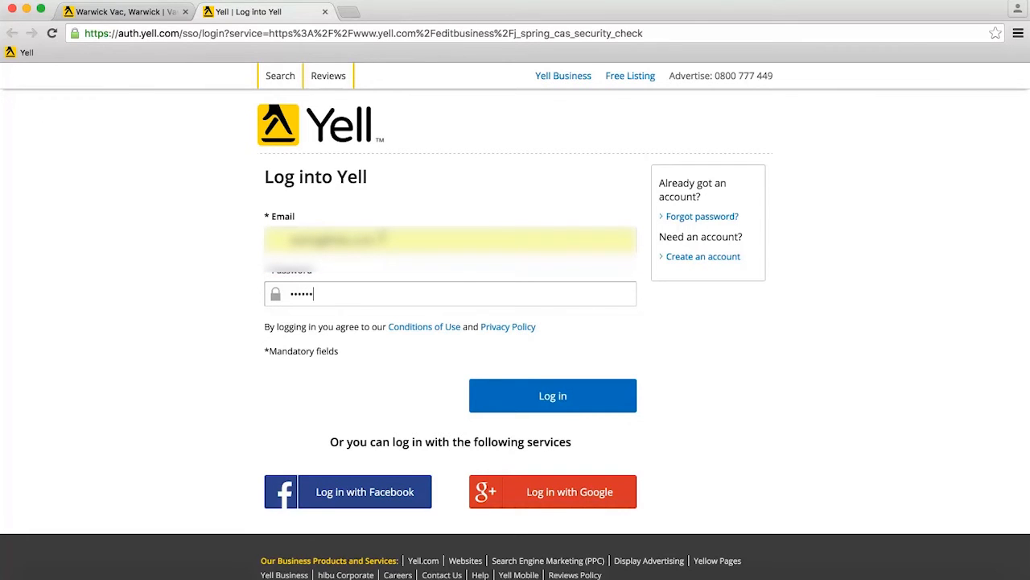
Step: Log in and reach the Website and links settings under Contact Details and links
click(553, 396)
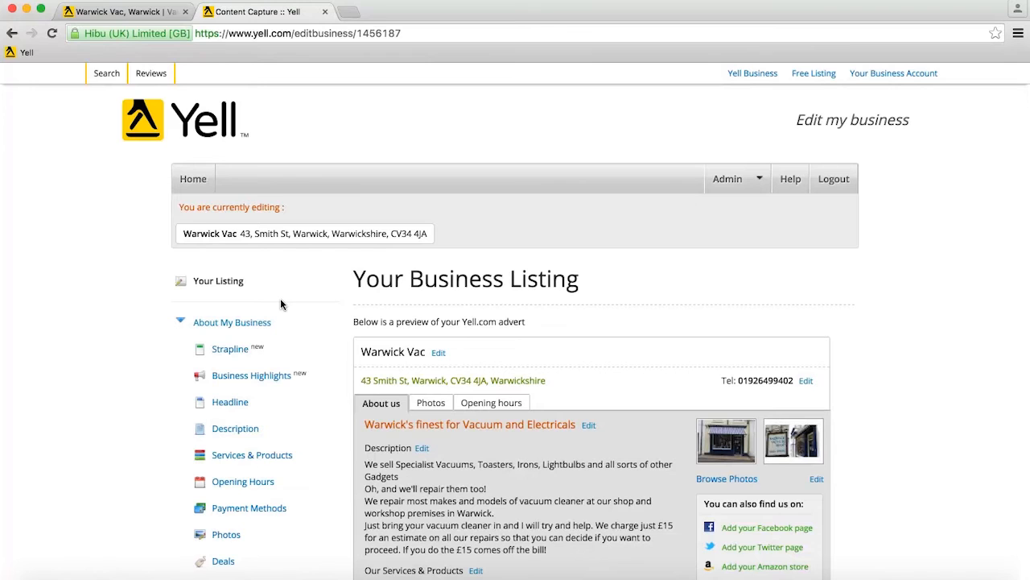
scroll(down, 3)
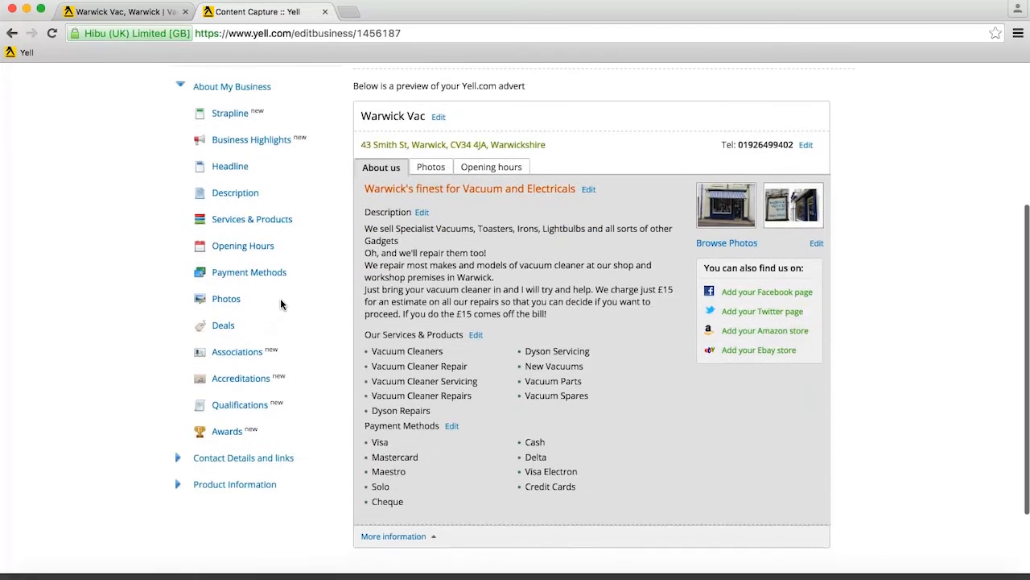
scroll(down, 3)
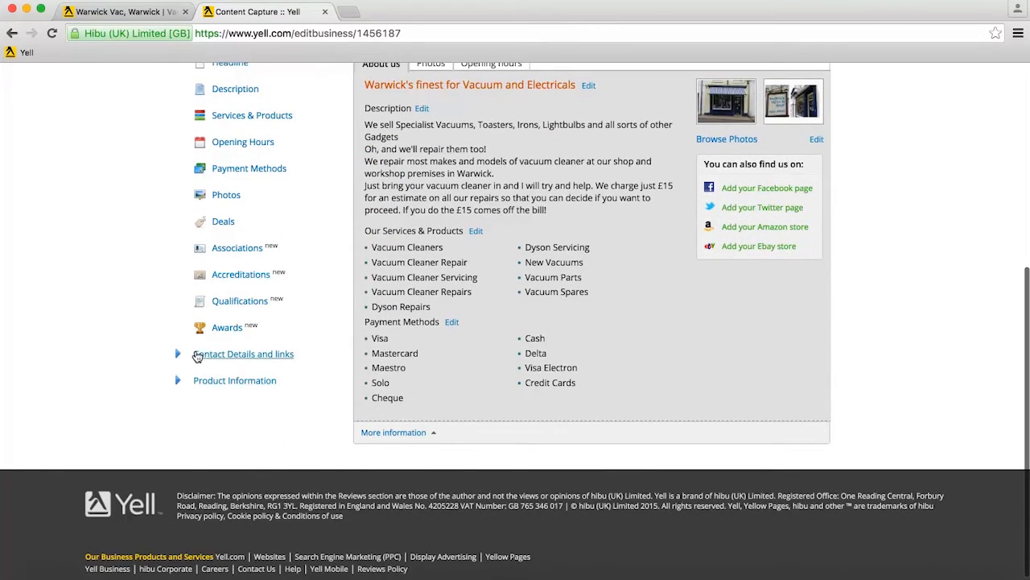
click(244, 354)
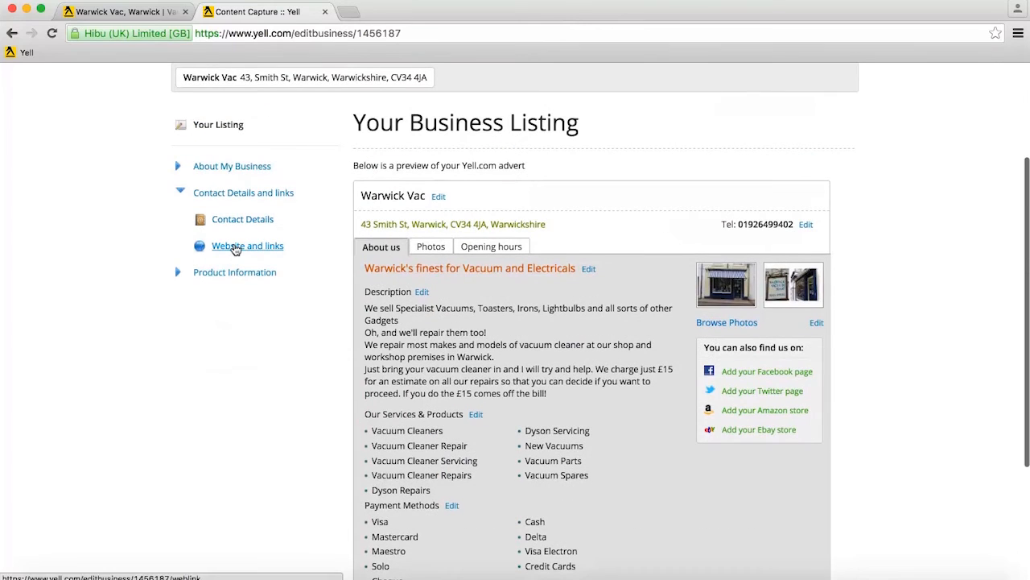
click(247, 245)
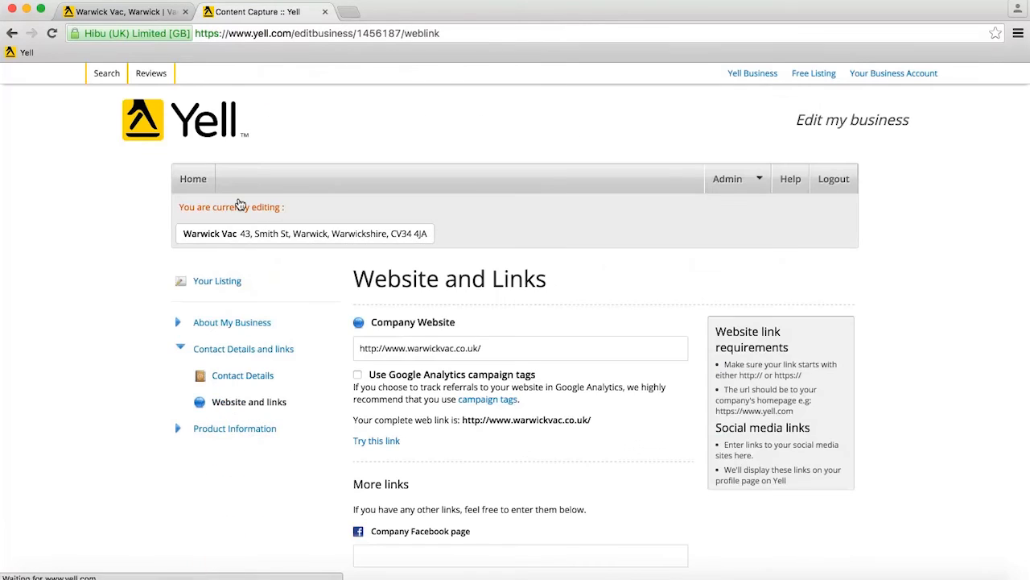
mouse_move(281, 224)
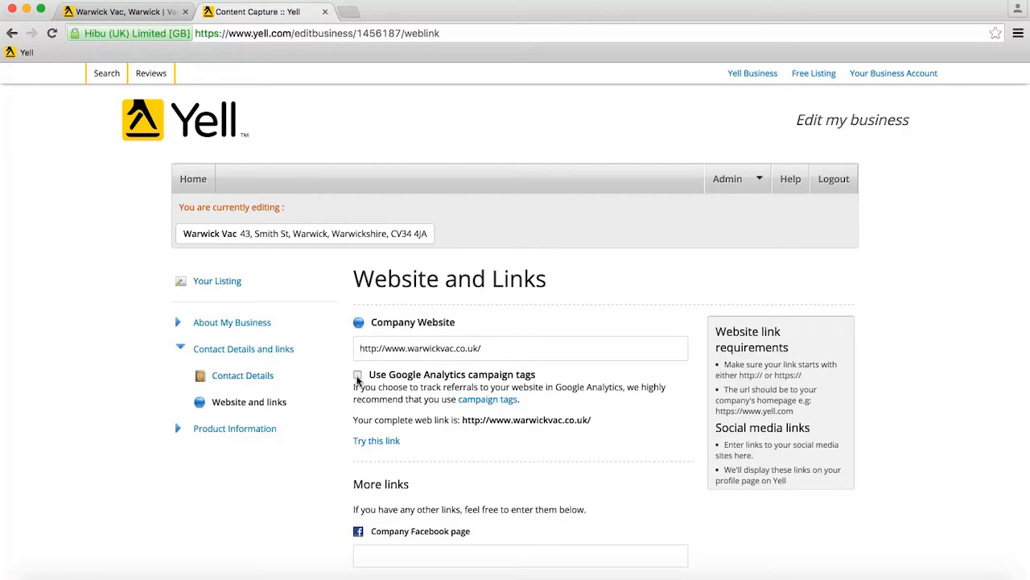
Step: Enable Google Analytics campaign tags on the website link and test the tagged link
click(357, 374)
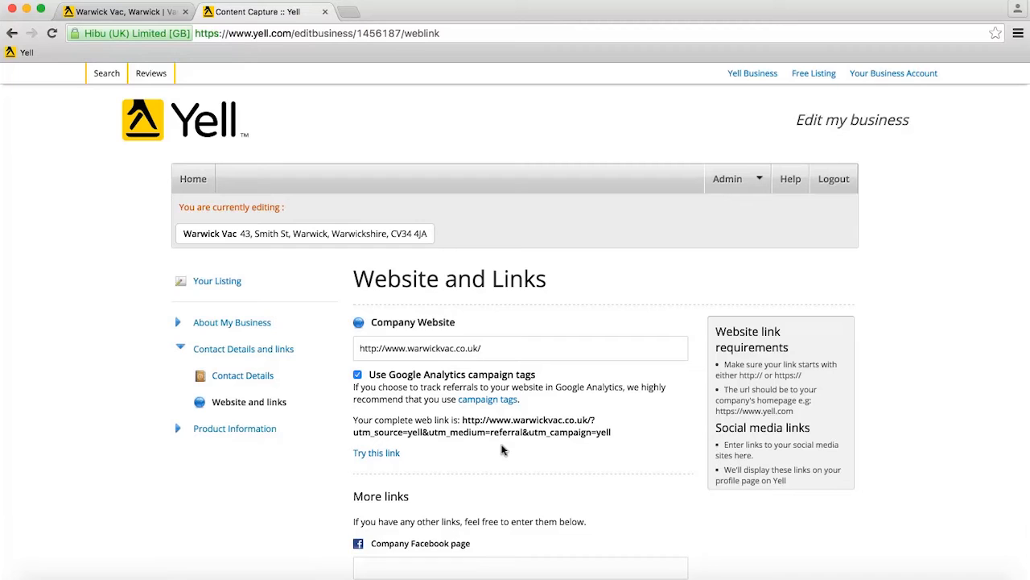
mouse_move(462, 480)
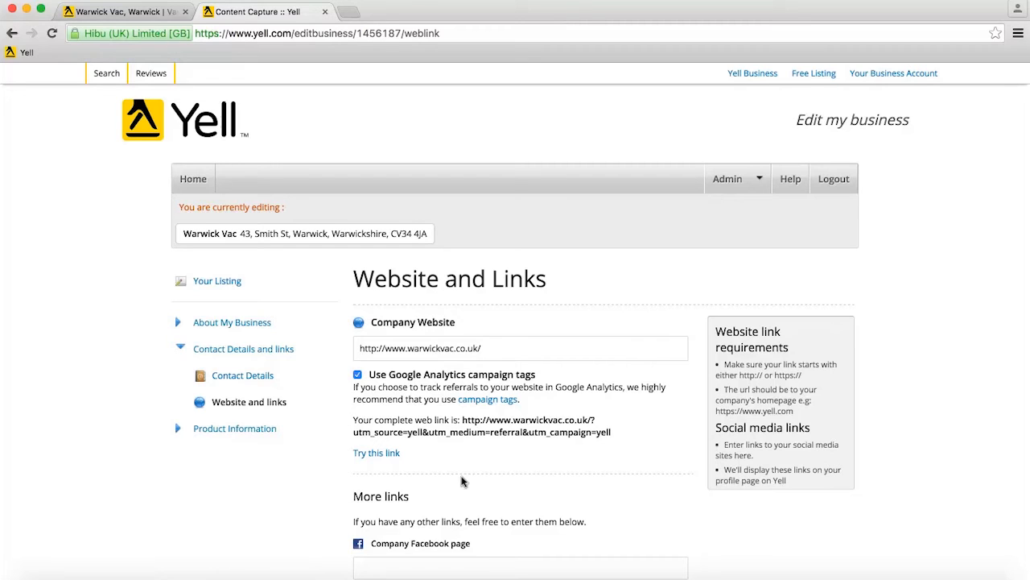
mouse_move(377, 453)
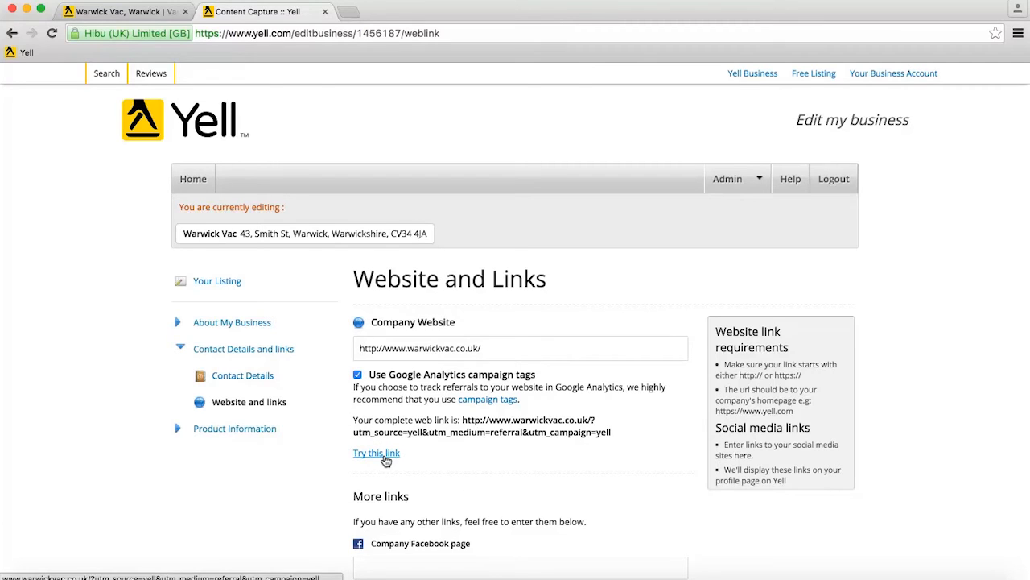
click(376, 453)
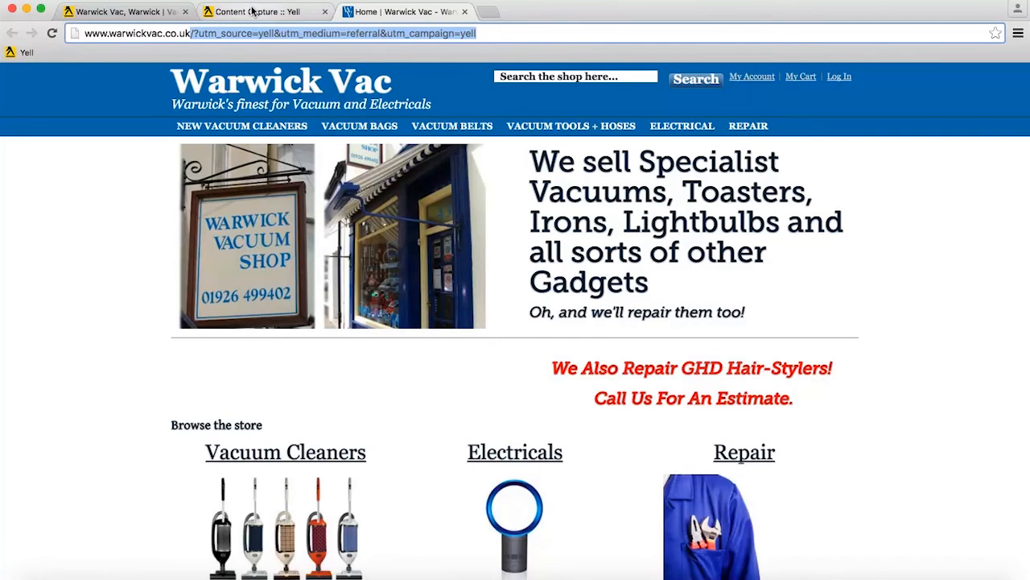
Step: Return from the tagged warwickvac.co.uk page to the Yell listing editor
click(258, 11)
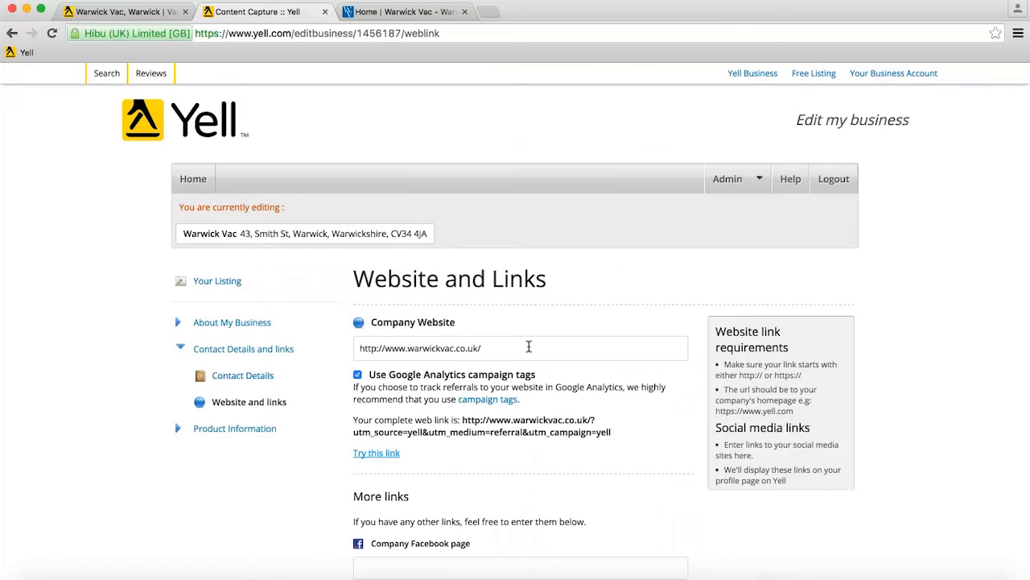
mouse_move(488, 400)
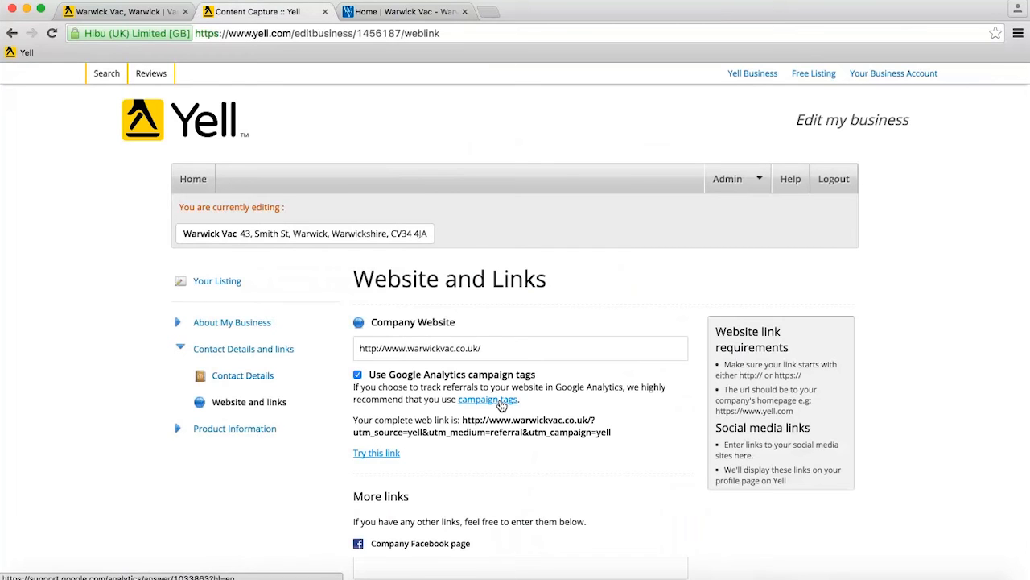
Step: Save the campaign-tagged website link and switch back to Google Analytics
scroll(down, 3)
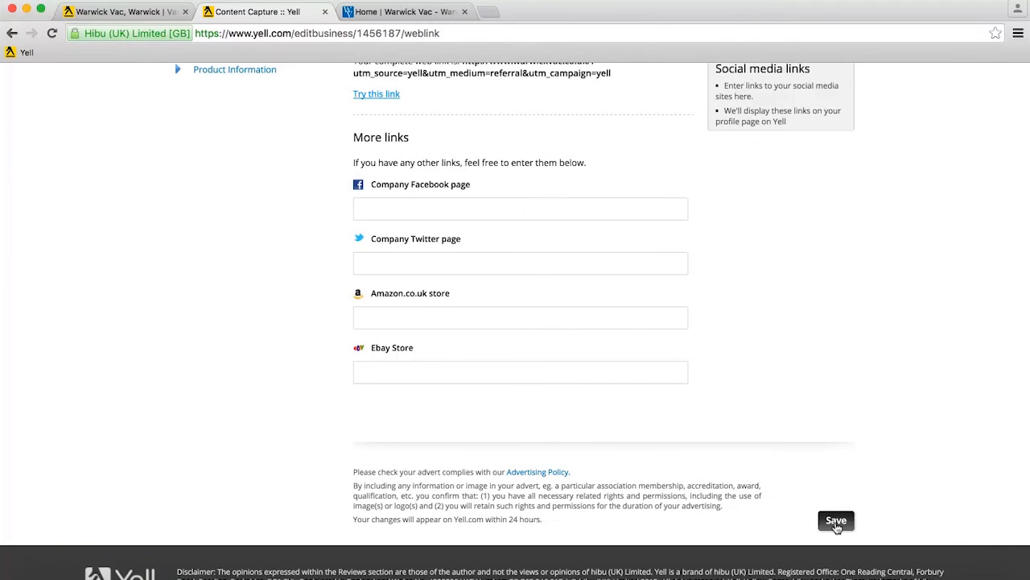
click(836, 520)
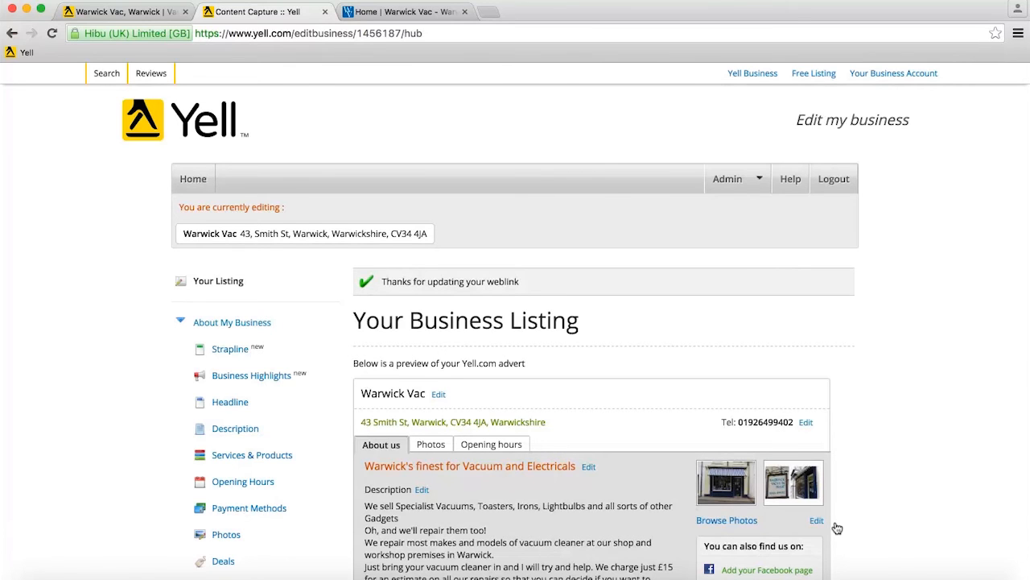
click(545, 11)
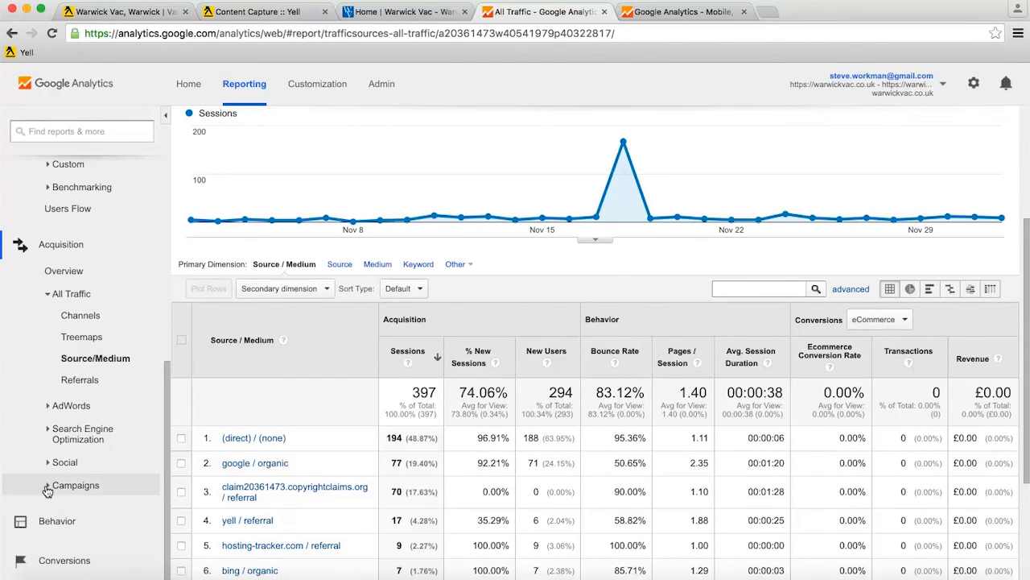
Step: Show the All Campaigns report listing the yell campaign with 17 sessions
click(74, 485)
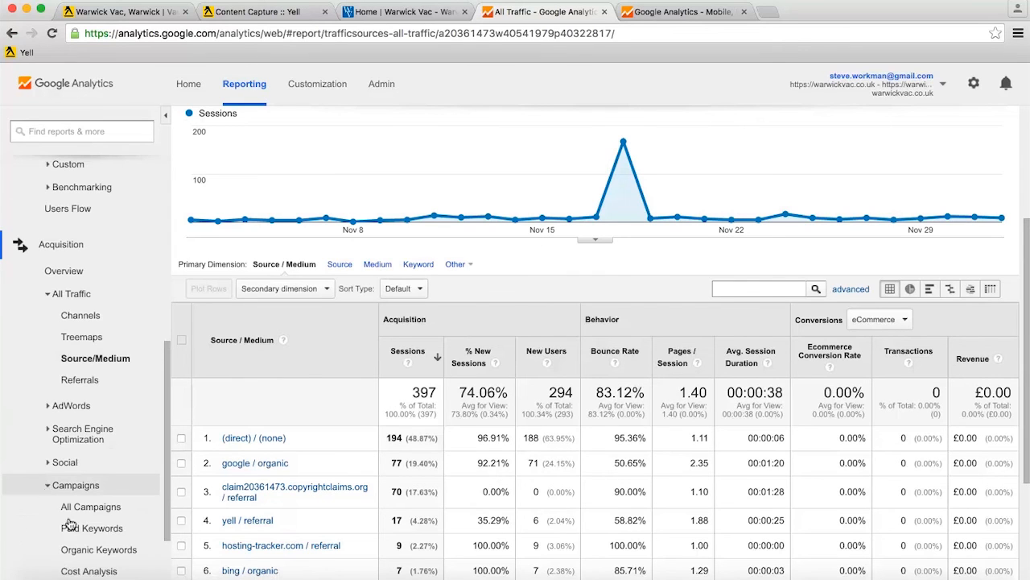
click(90, 506)
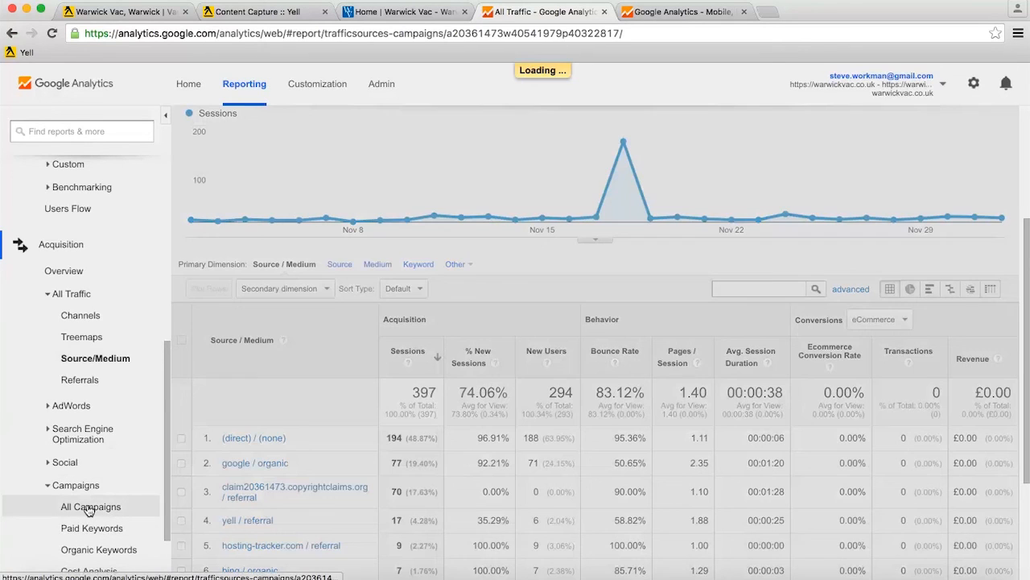
click(90, 506)
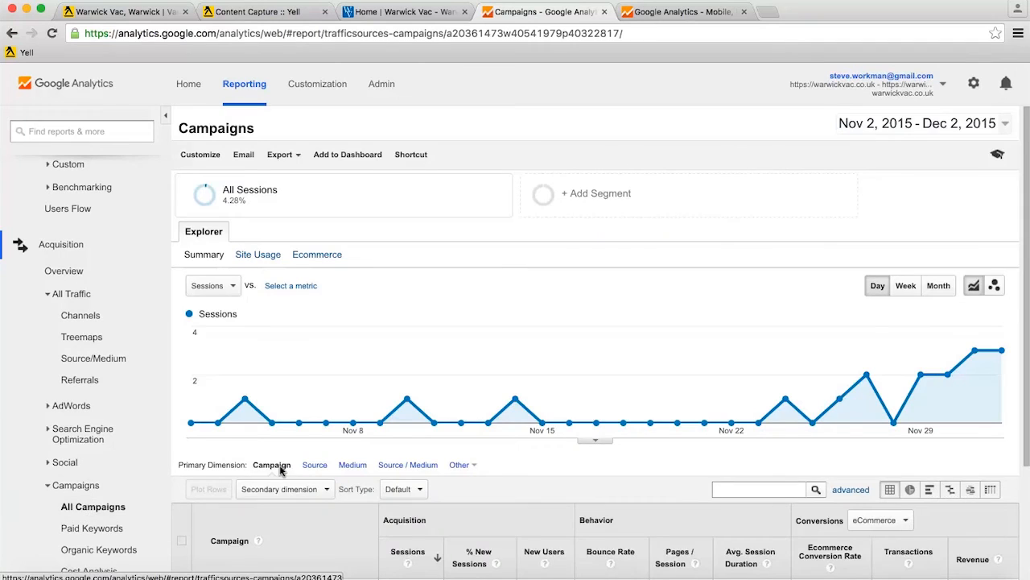
scroll(down, 3)
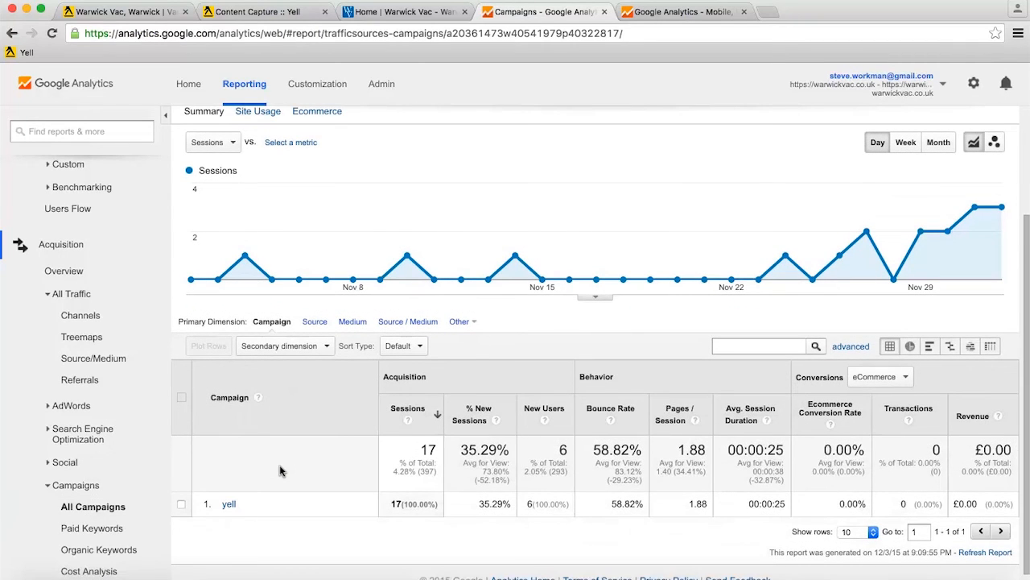